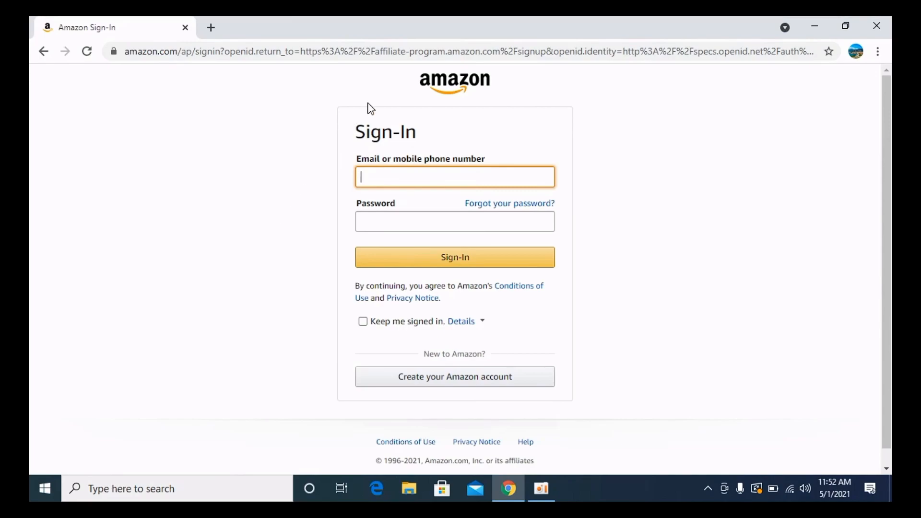
mouse_move(427, 176)
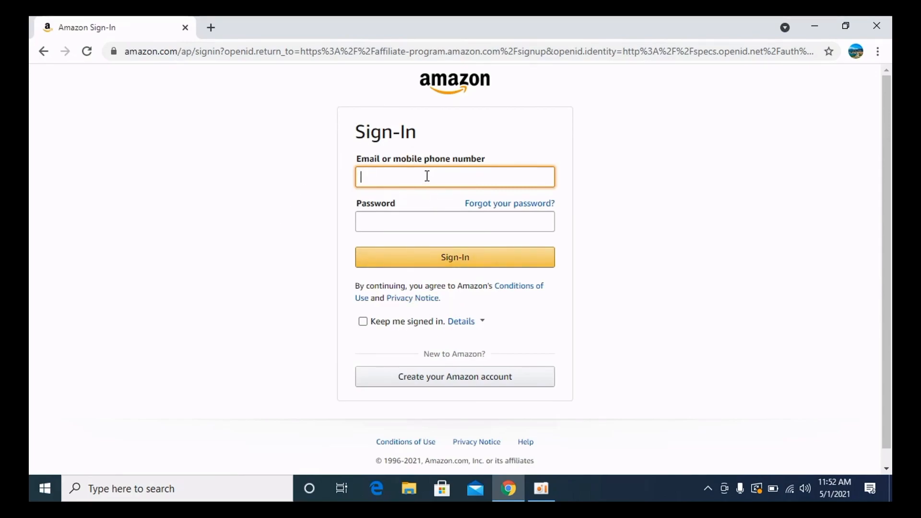
mouse_move(425, 383)
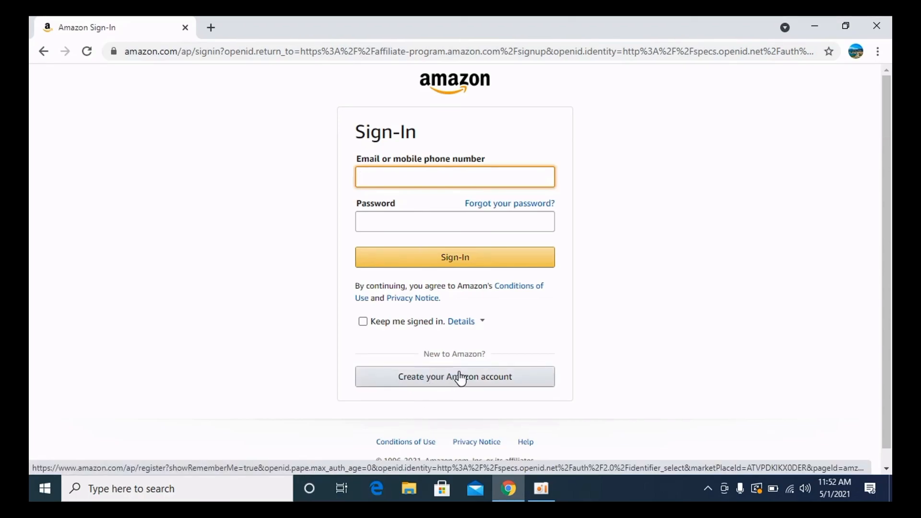
Choose 'Create your Amazon account' on the Amazon Sign-In page
click(455, 377)
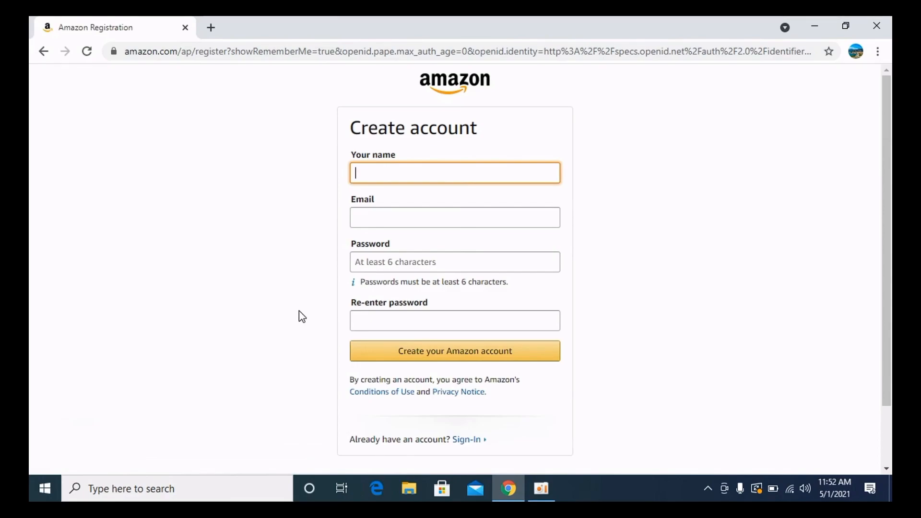
text(Kashif)
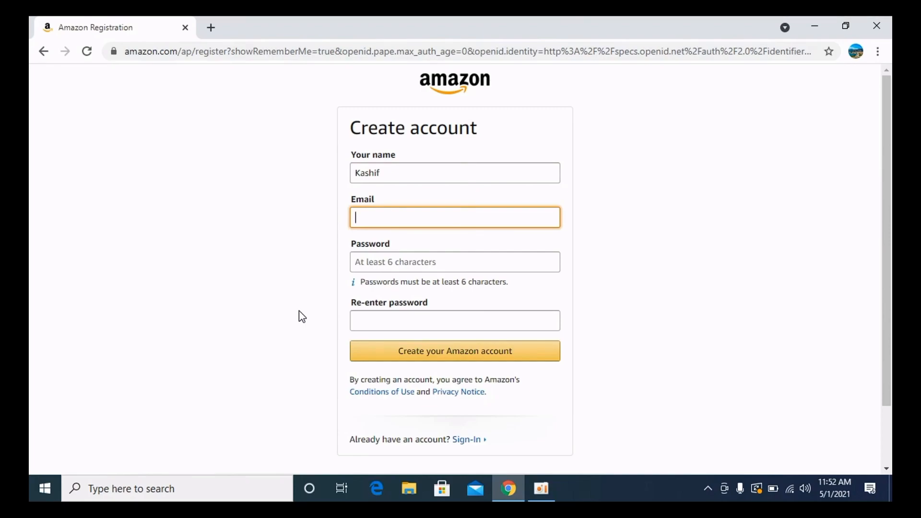
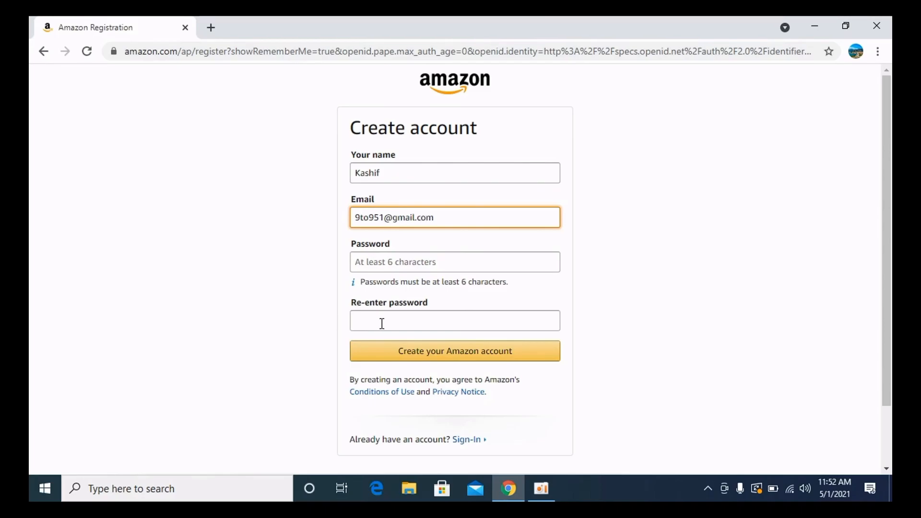
click(453, 350)
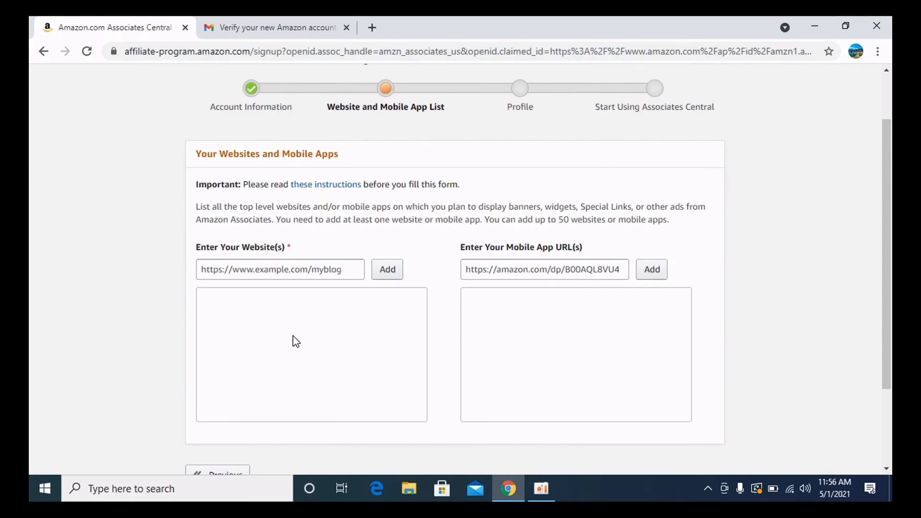
mouse_move(292, 330)
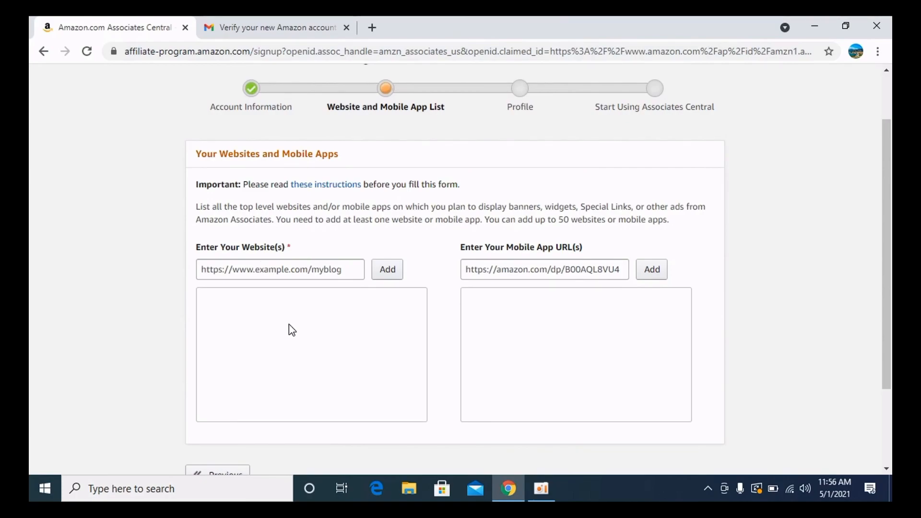
Paste ordermyfriend.com/ into the website list field
click(280, 269)
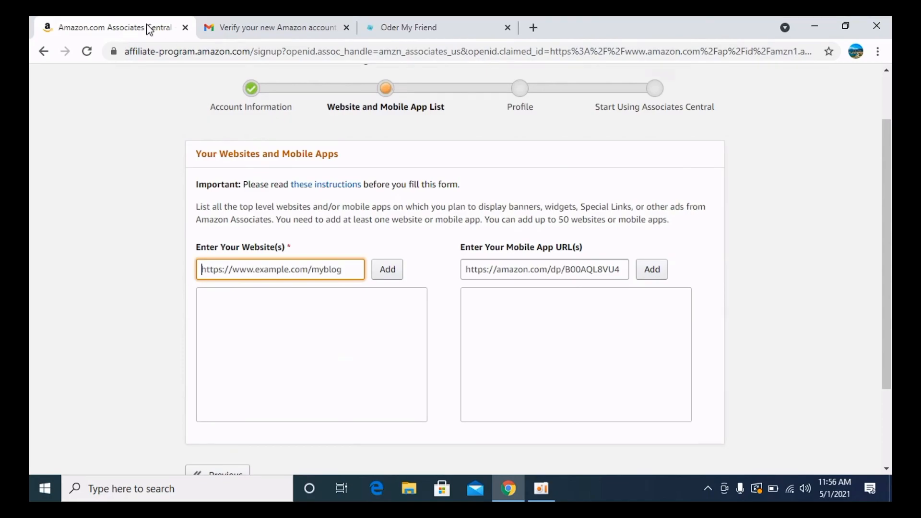
right_click(280, 270)
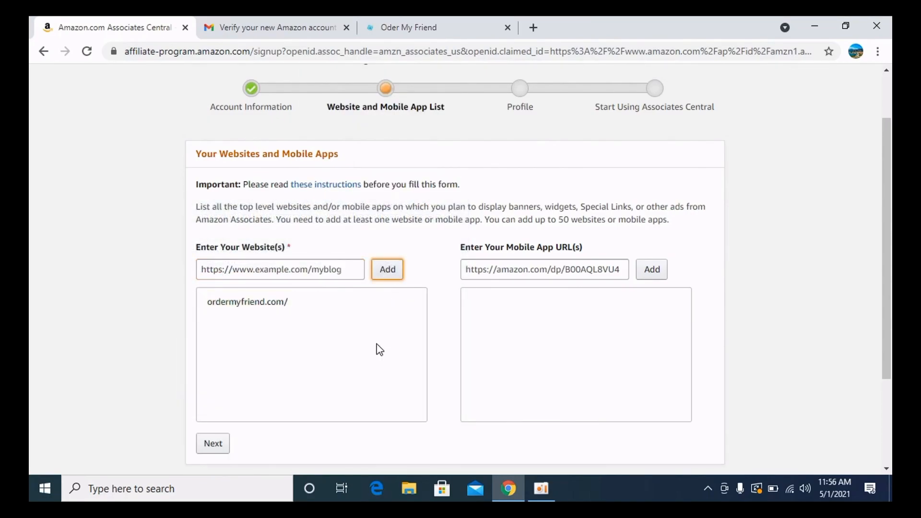
scroll(down, 3)
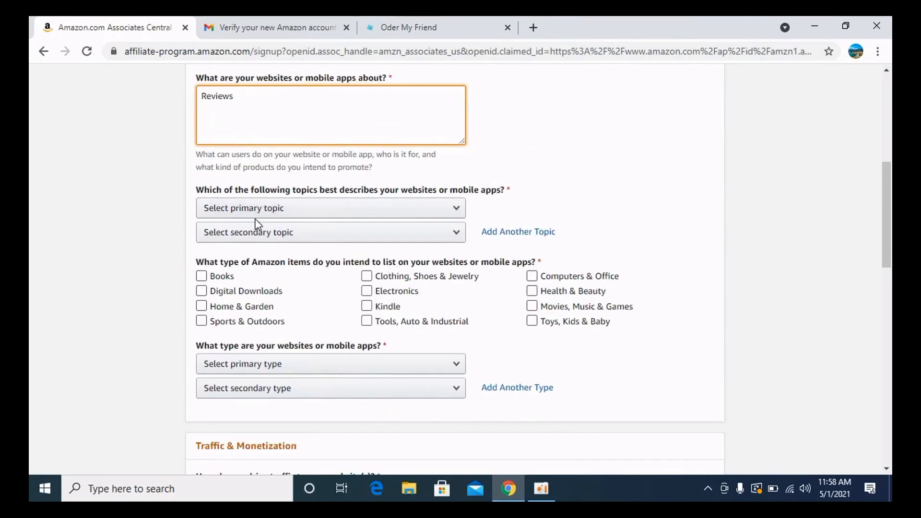
Pick Home/Pets/Cooking/Weddings/Family/Arts & Crafts as the primary topic, replacing Computers/Software/Technology
click(331, 207)
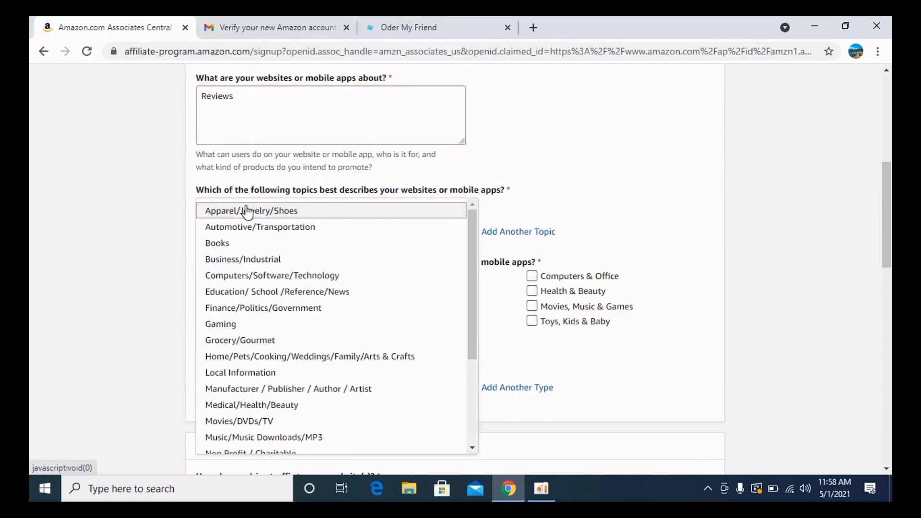
click(271, 275)
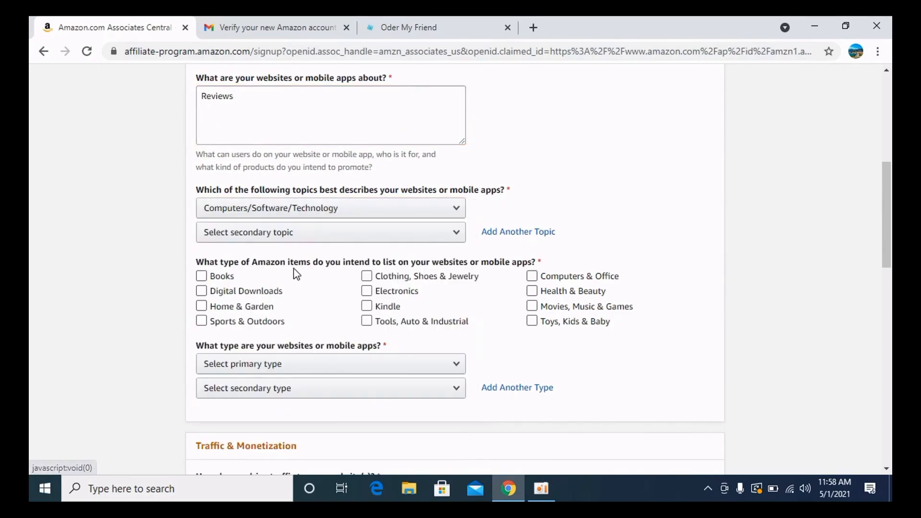
click(330, 207)
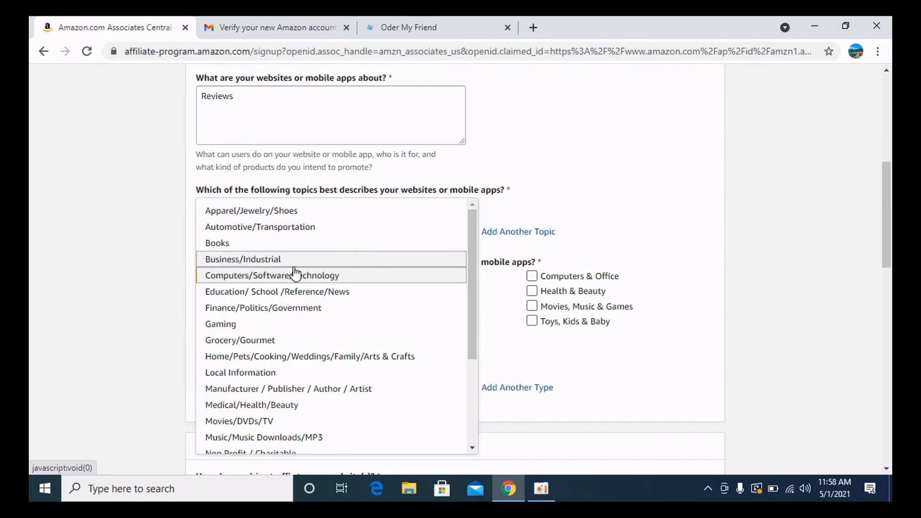
mouse_move(278, 327)
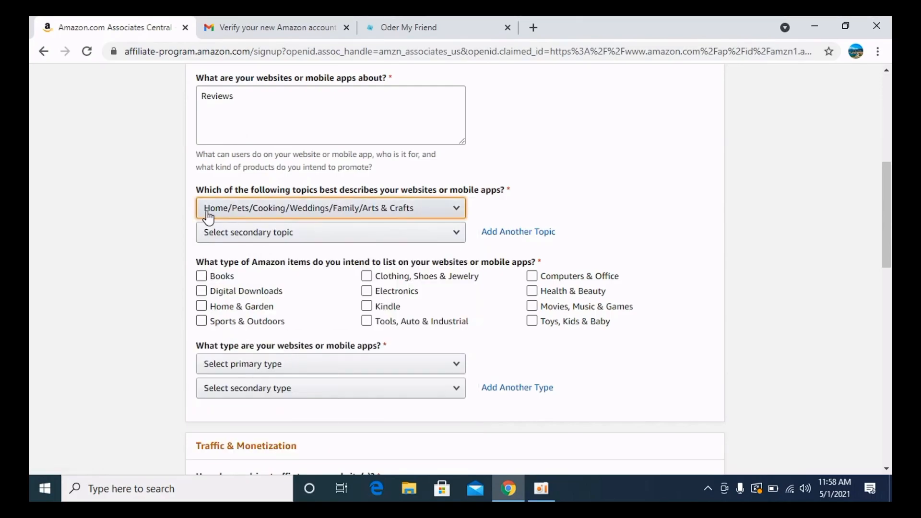
click(330, 207)
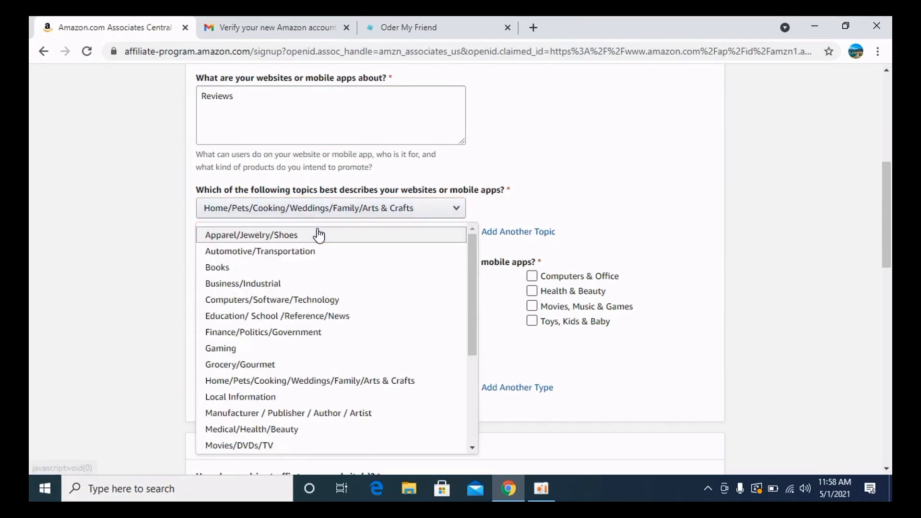
mouse_move(347, 380)
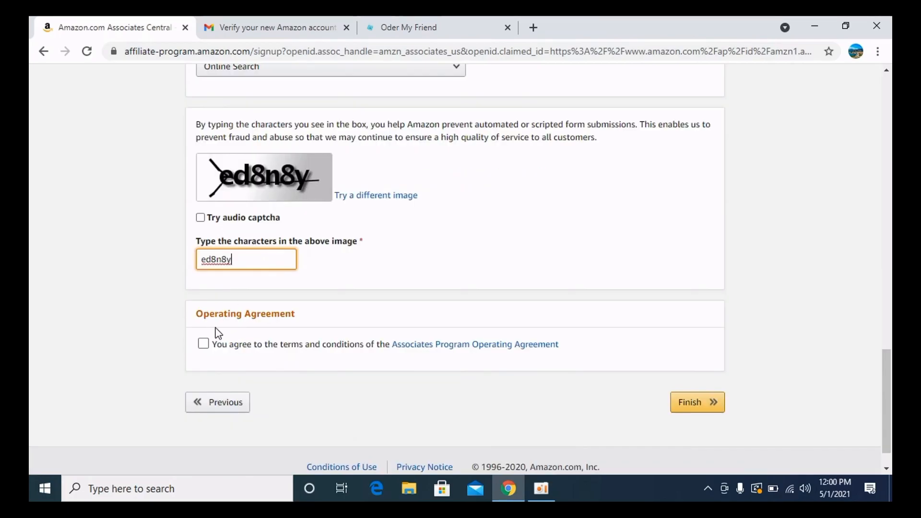
Accept the Operating Agreement and finish the application to get Associate ID orderfriend30-20
click(203, 344)
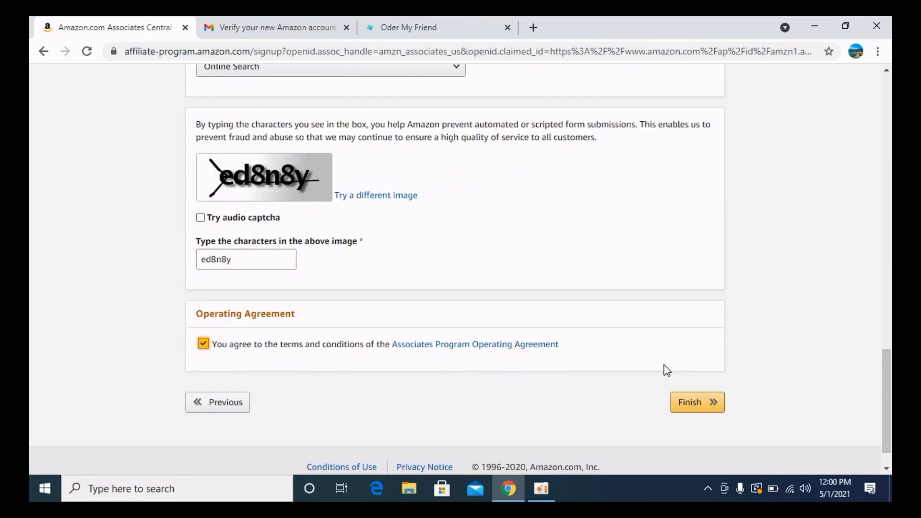
click(697, 402)
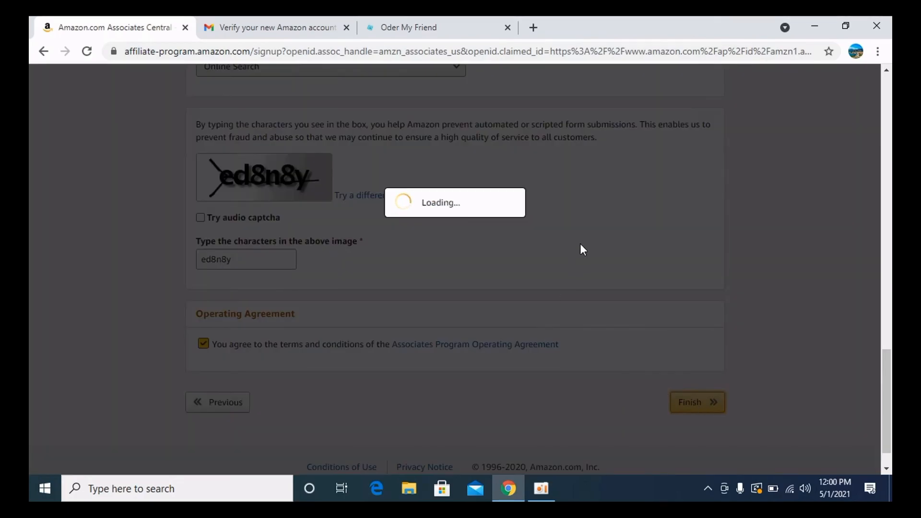
click(696, 403)
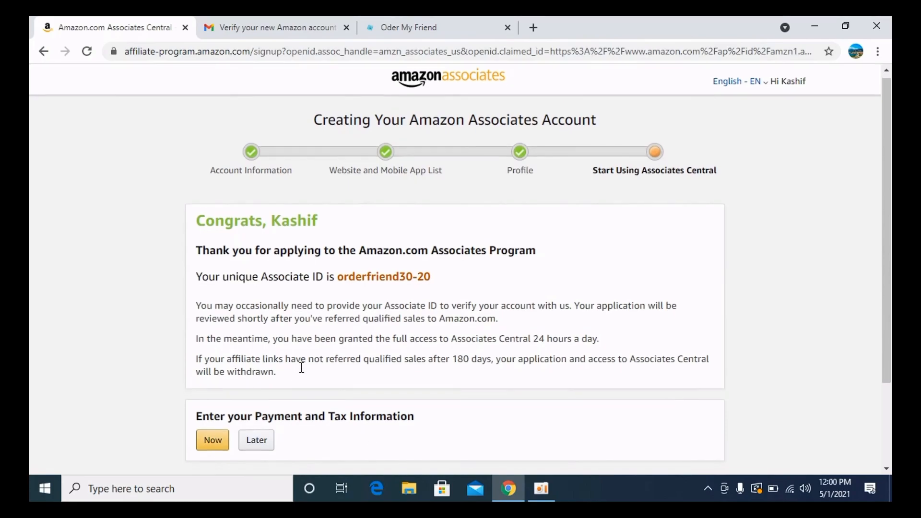
scroll(down, 3)
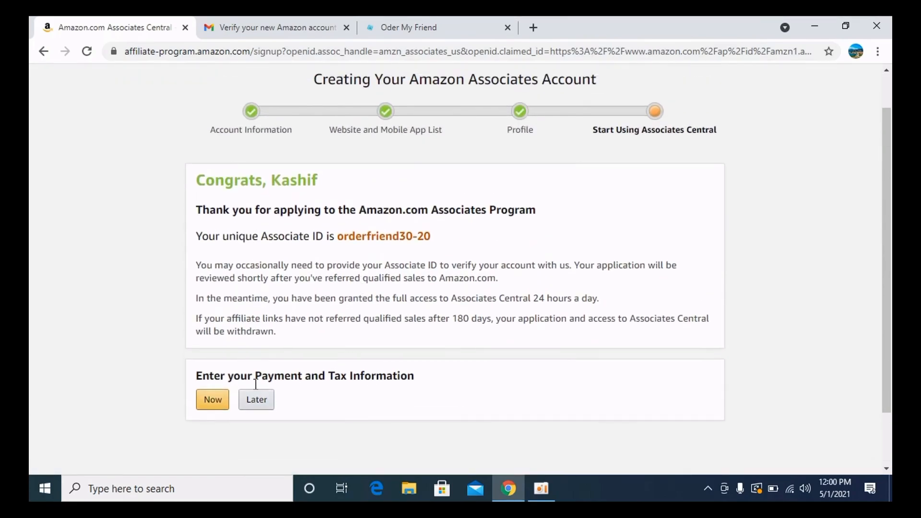